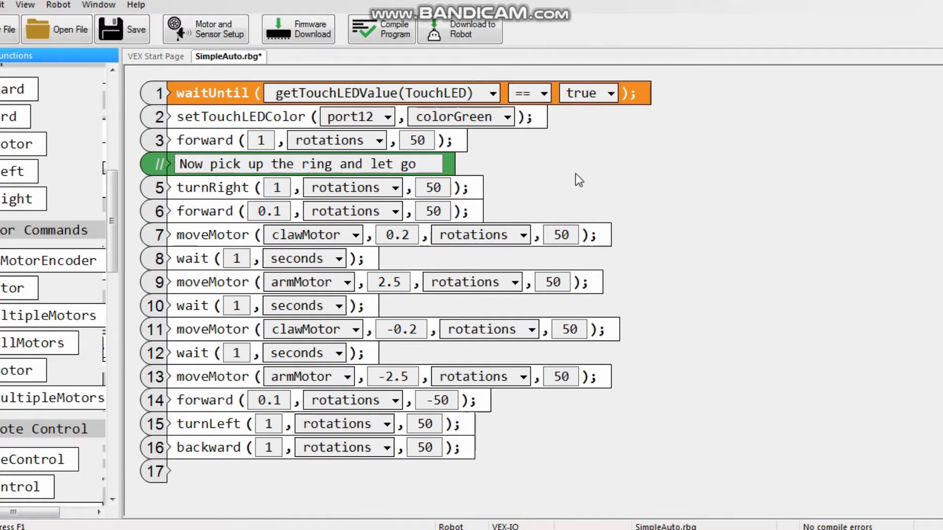
mouse_move(241, 487)
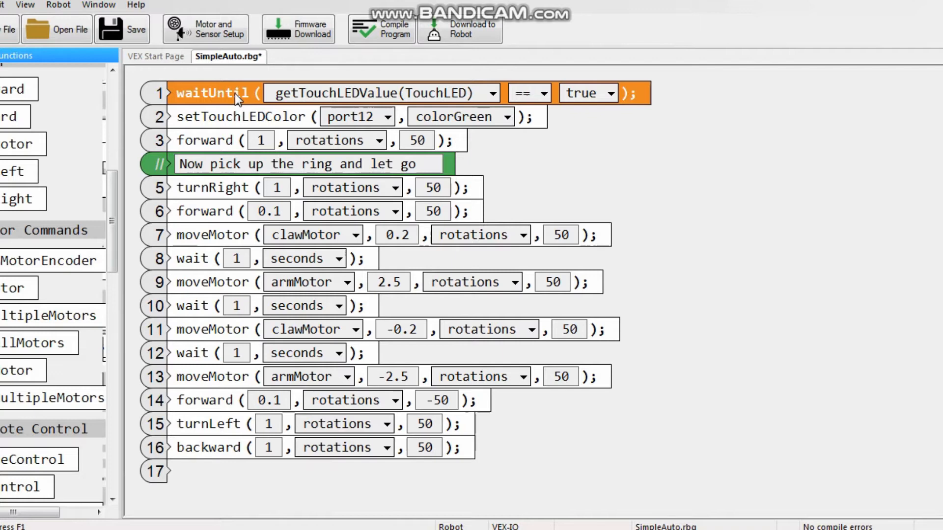
mouse_move(240, 123)
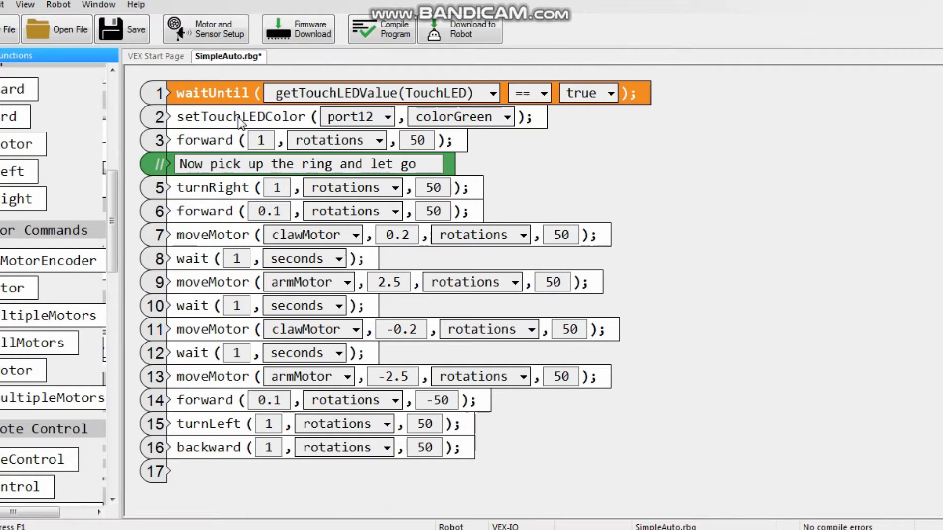
mouse_move(173, 178)
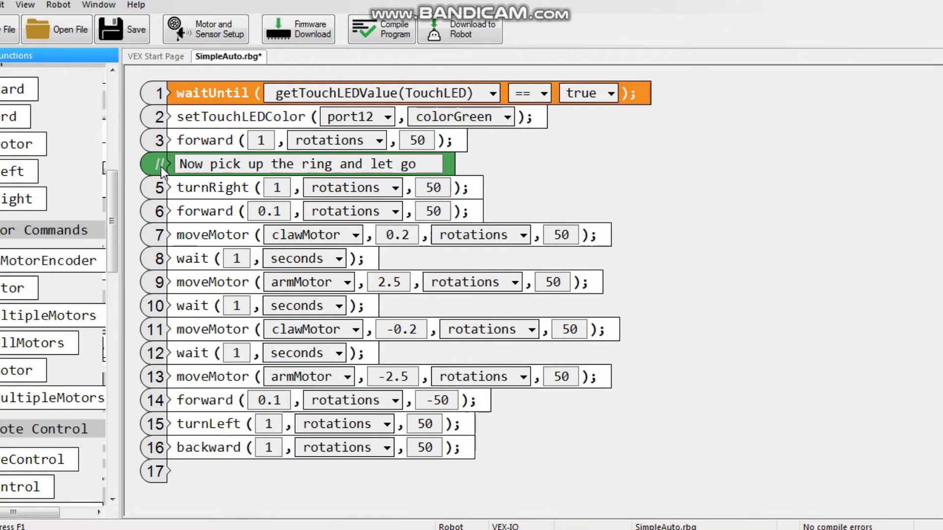
mouse_move(198, 192)
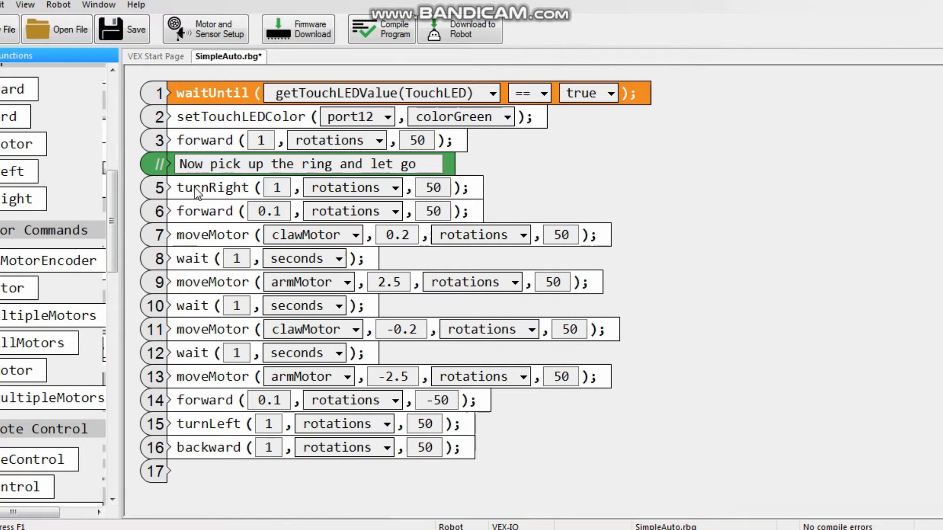
mouse_move(201, 206)
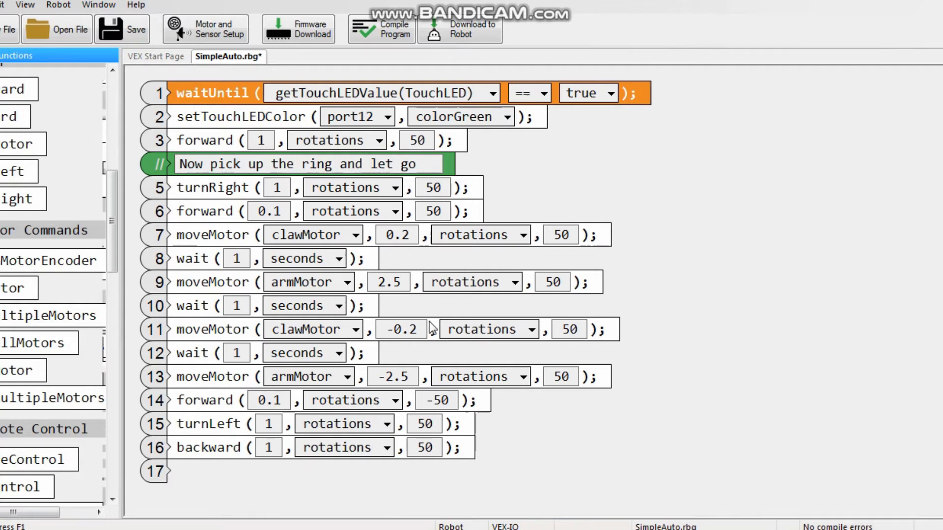
mouse_move(438, 316)
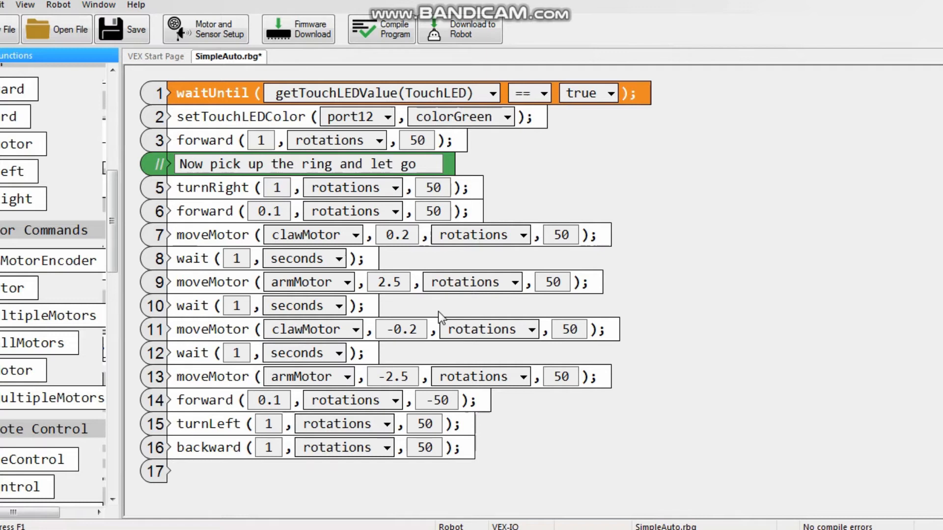
mouse_move(433, 313)
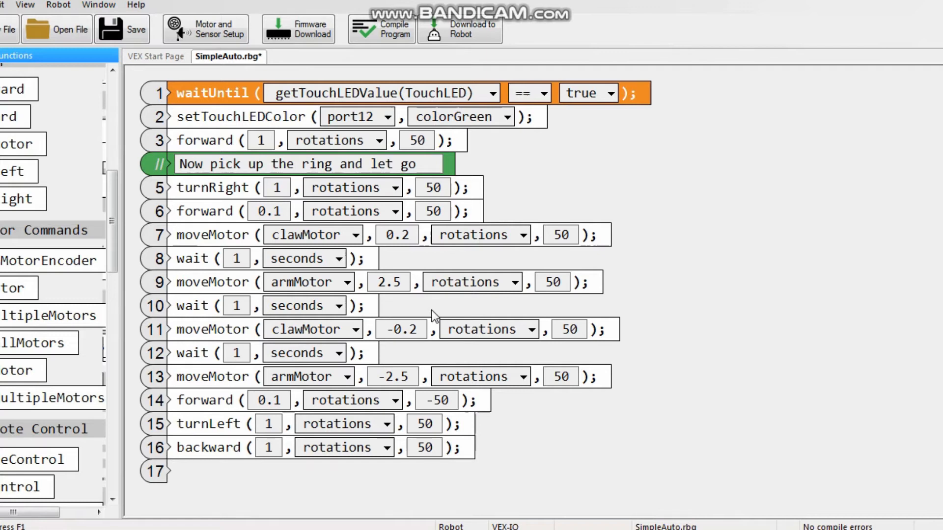